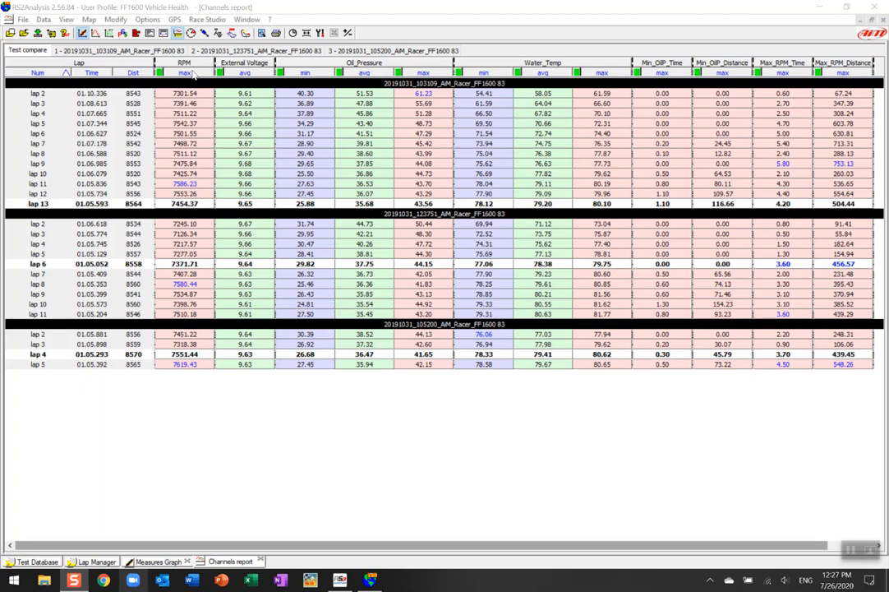
mouse_move(249, 159)
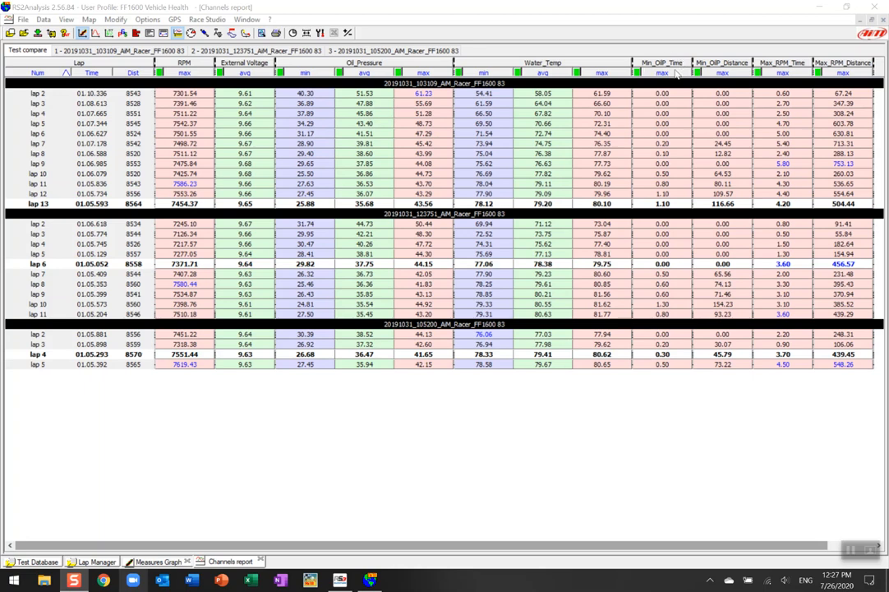
mouse_move(669, 471)
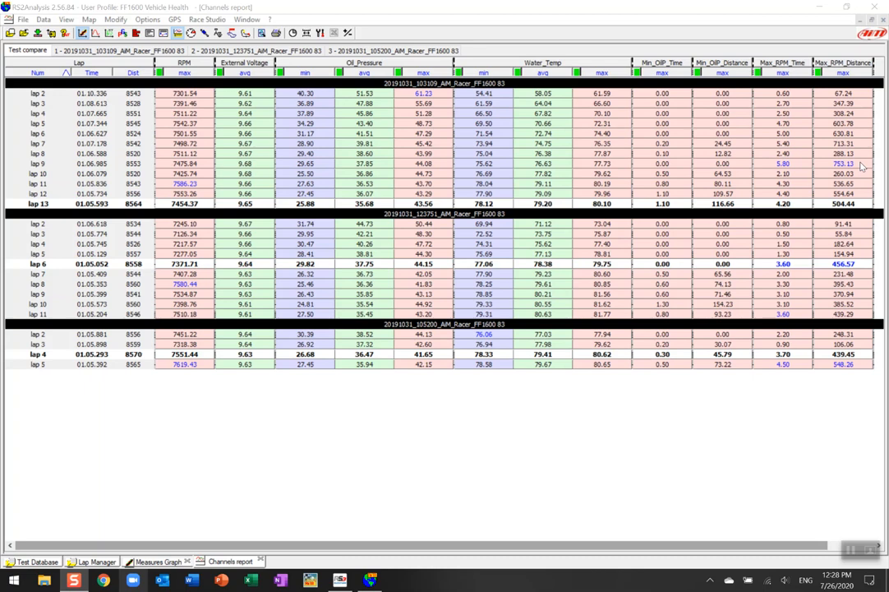
mouse_move(176, 211)
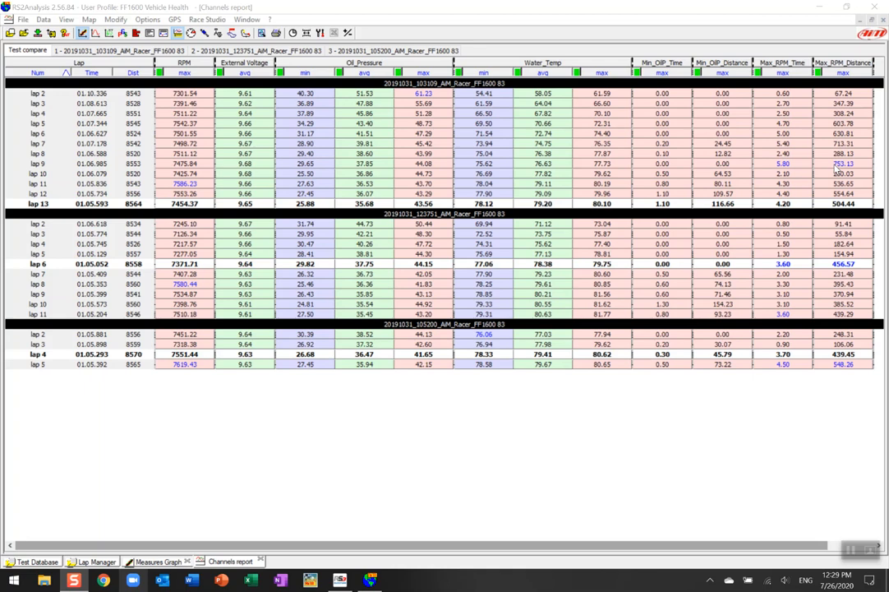
mouse_move(462, 382)
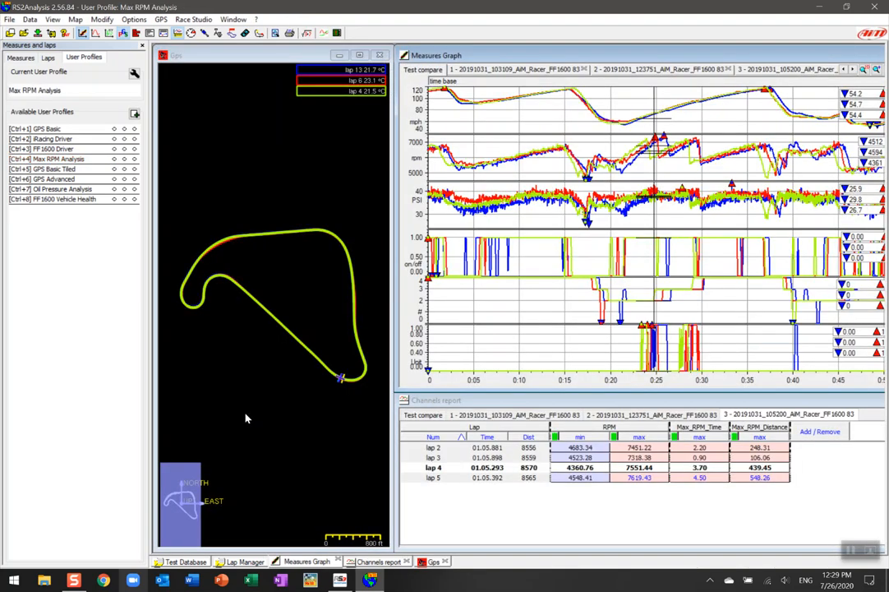
mouse_move(86, 199)
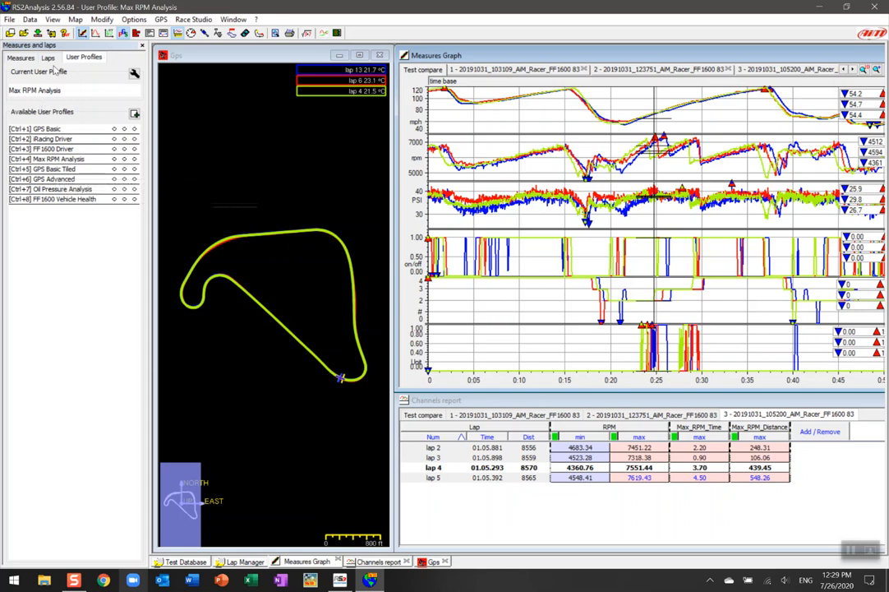
Unload the 105200 test from the Measures tab, leaving laps 13 and 6 overlaid
click(20, 56)
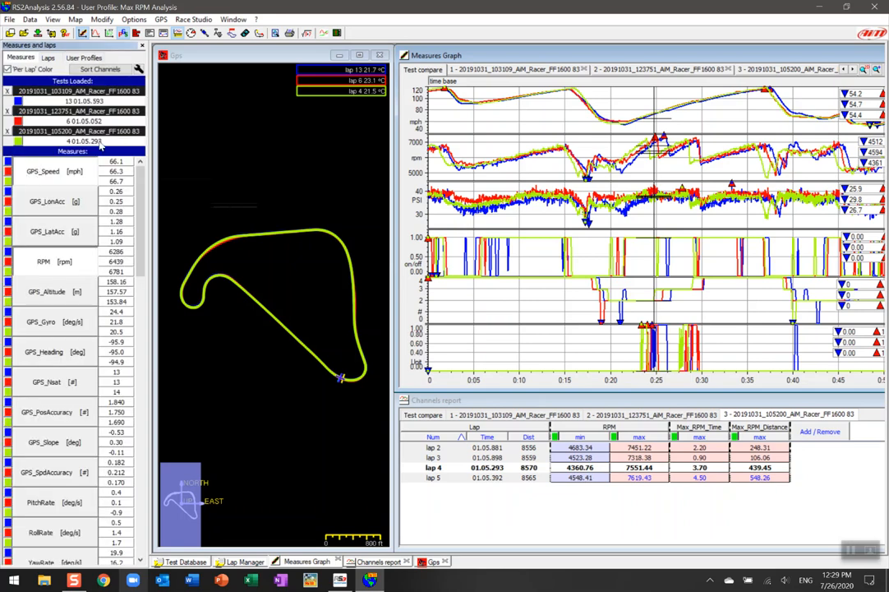
click(9, 131)
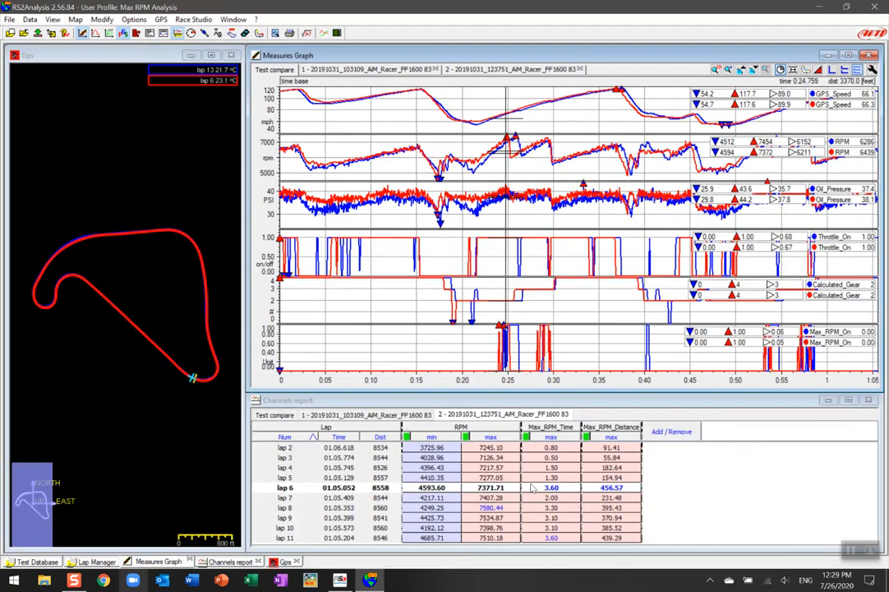
mouse_move(458, 466)
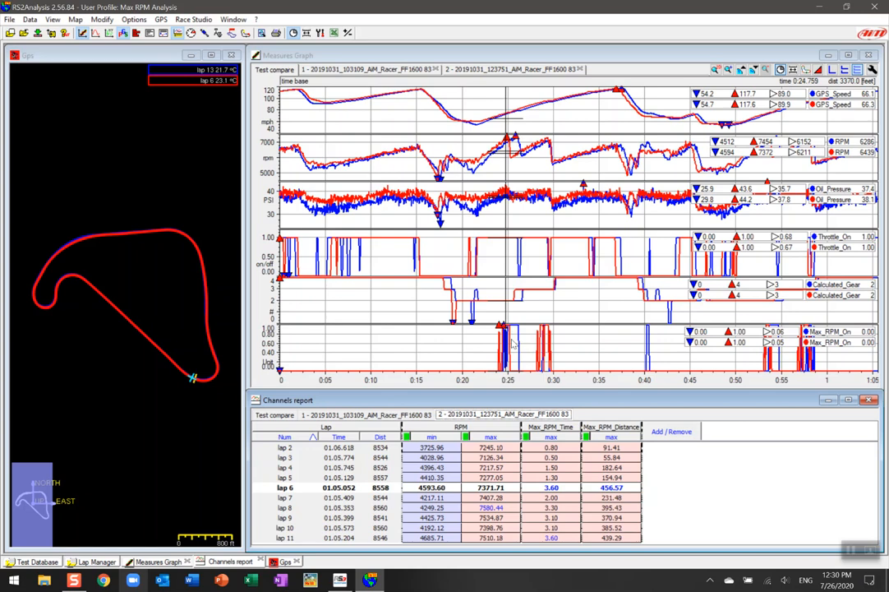
mouse_move(505, 164)
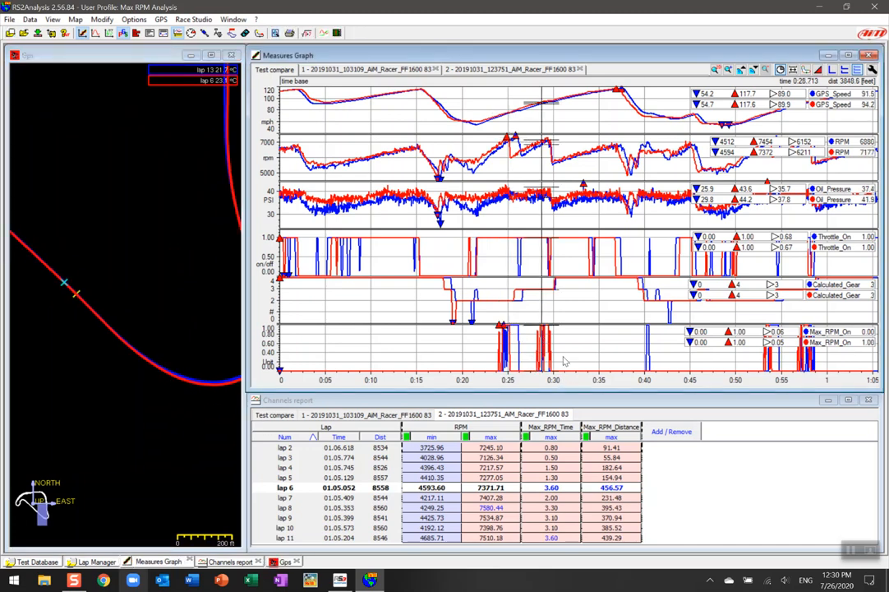
mouse_move(801, 362)
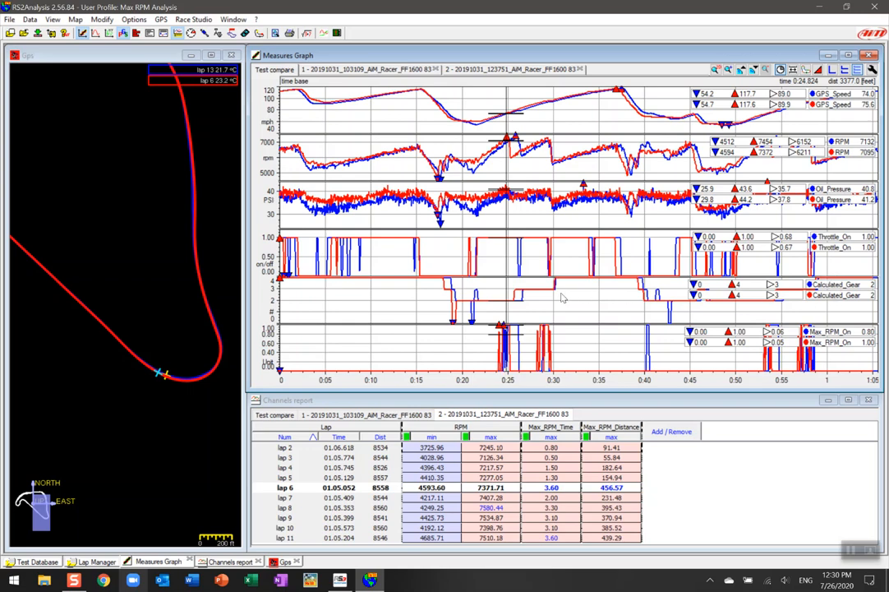
mouse_move(535, 297)
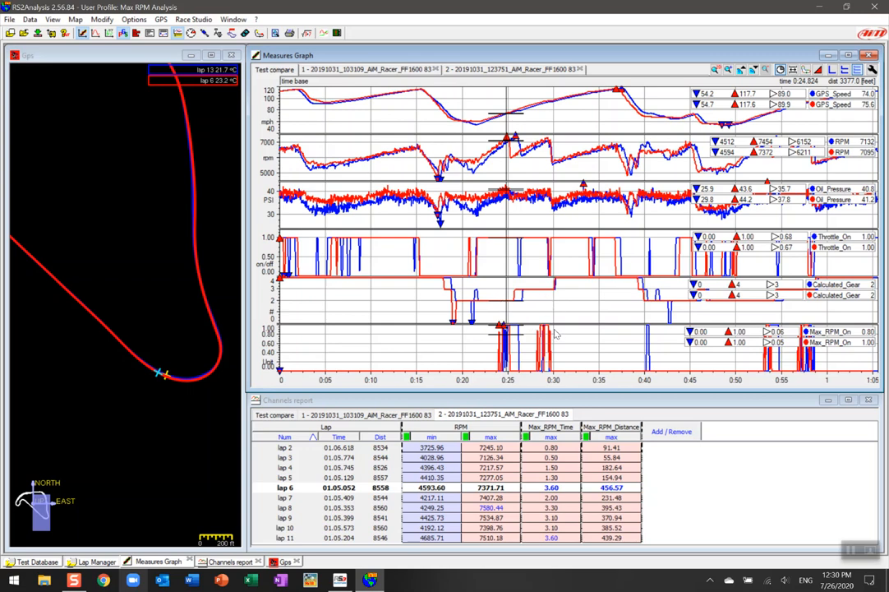
mouse_move(522, 349)
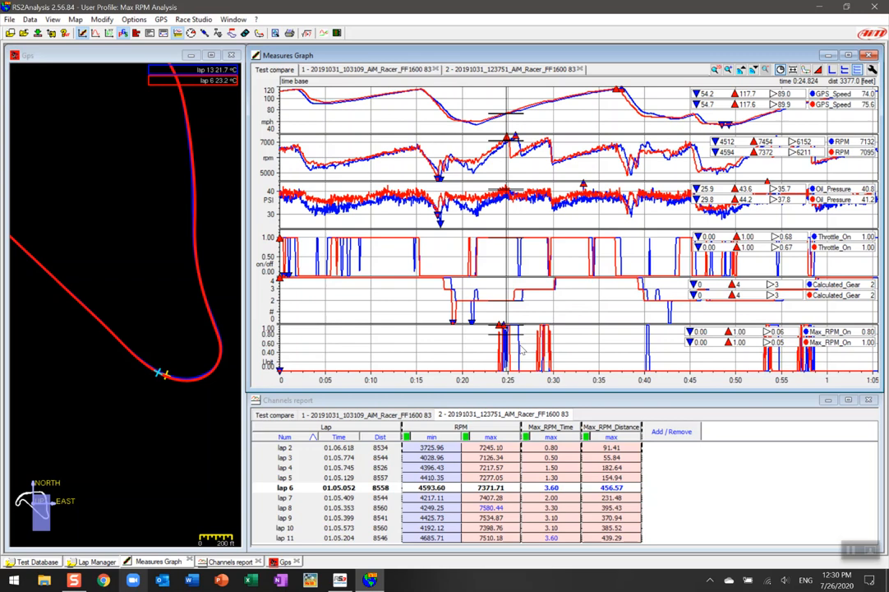
mouse_move(474, 351)
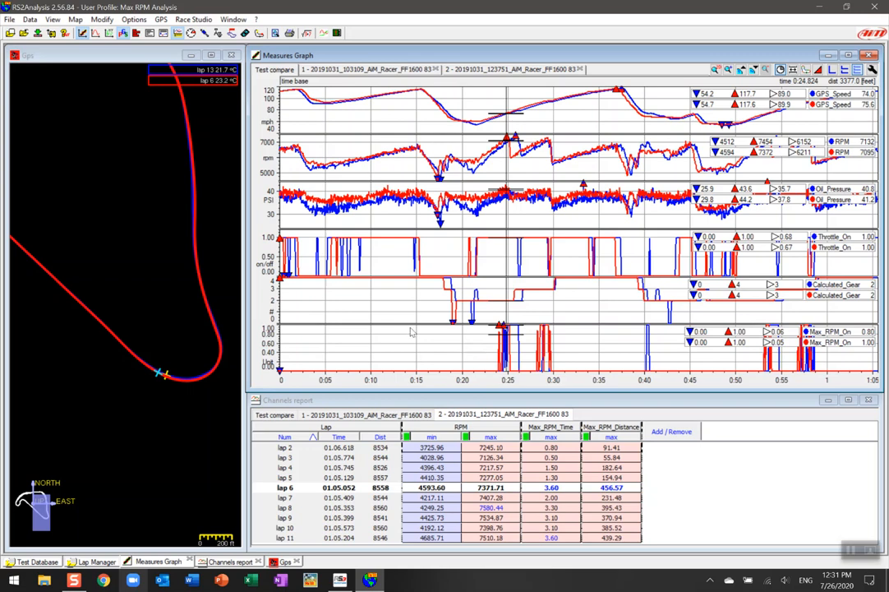
mouse_move(216, 336)
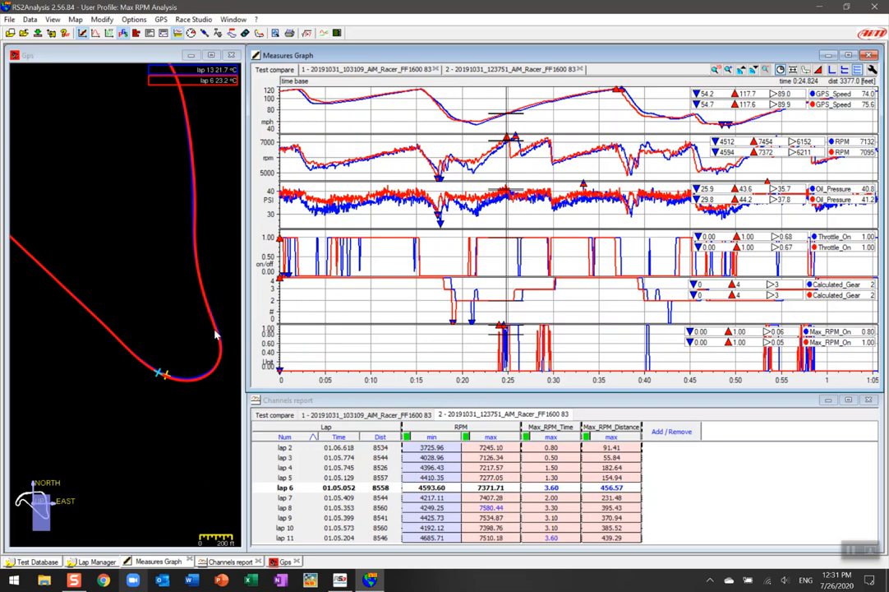
mouse_move(212, 354)
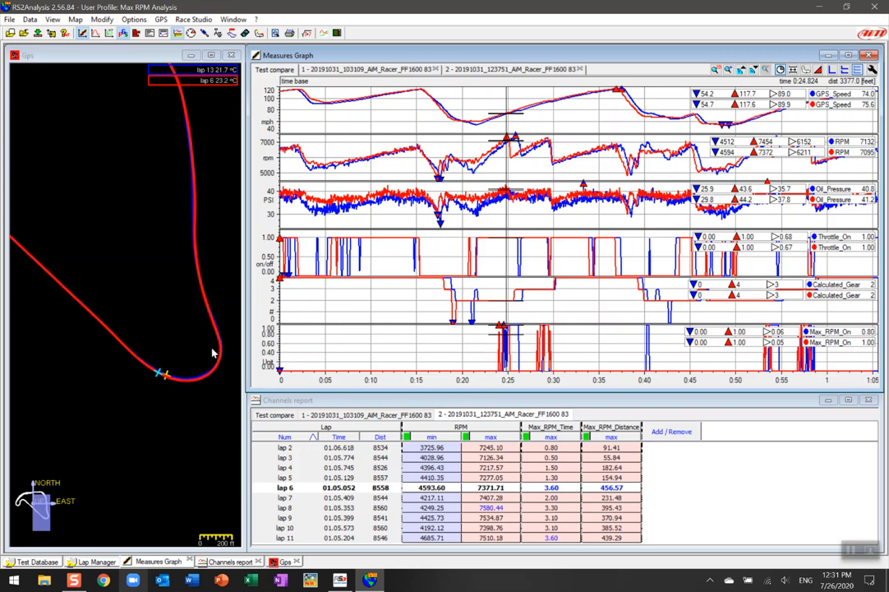
mouse_move(197, 384)
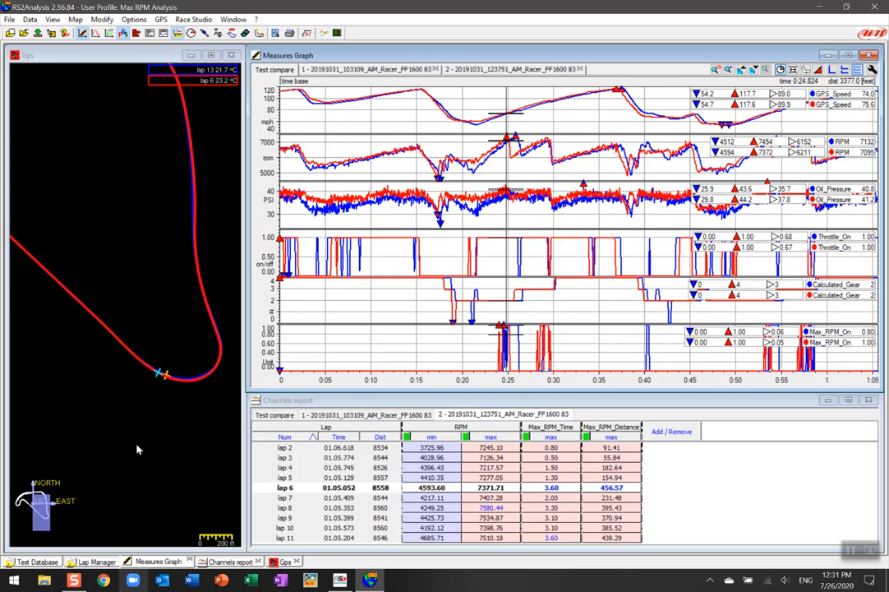
mouse_move(163, 387)
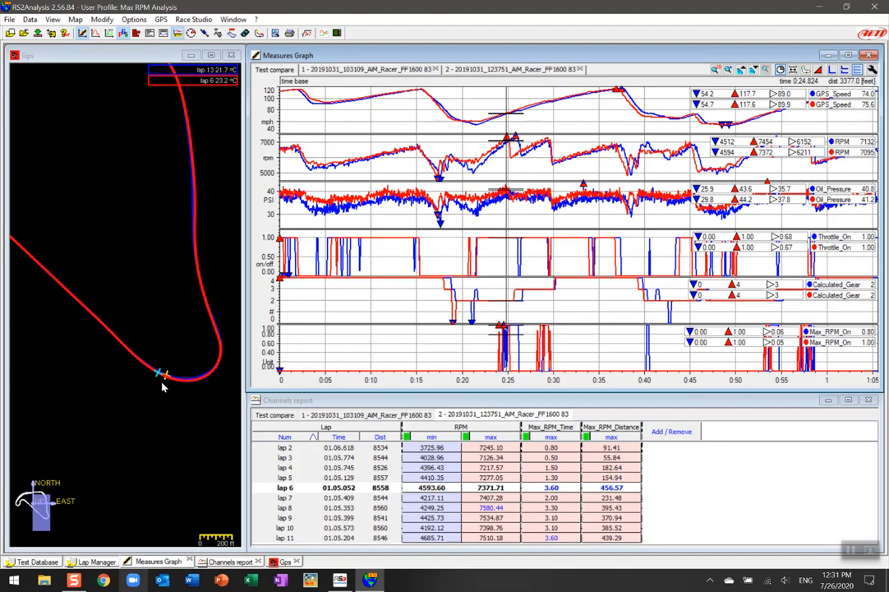
Reopen the Measures and laps panel, scroll the measures list, and show the Math channels dialog
click(11, 33)
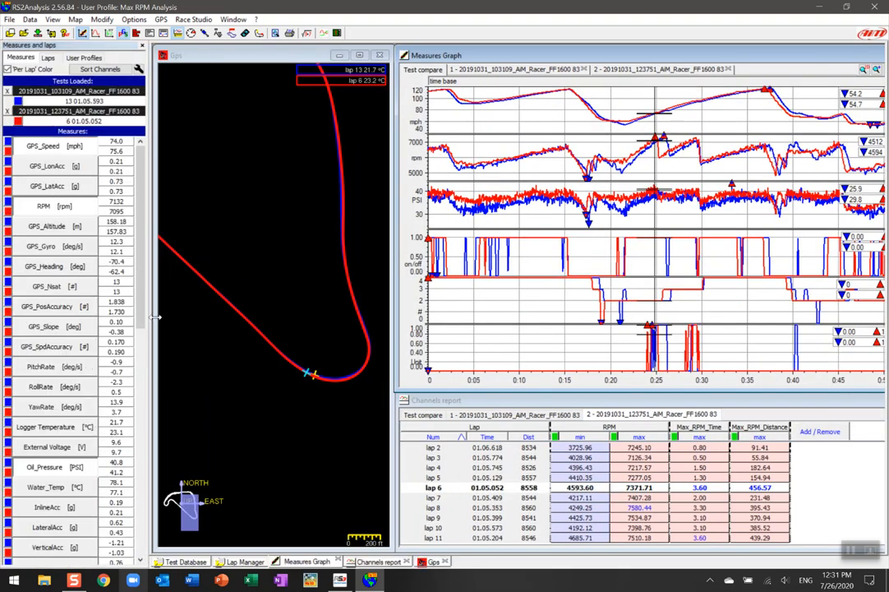
scroll(down, 3)
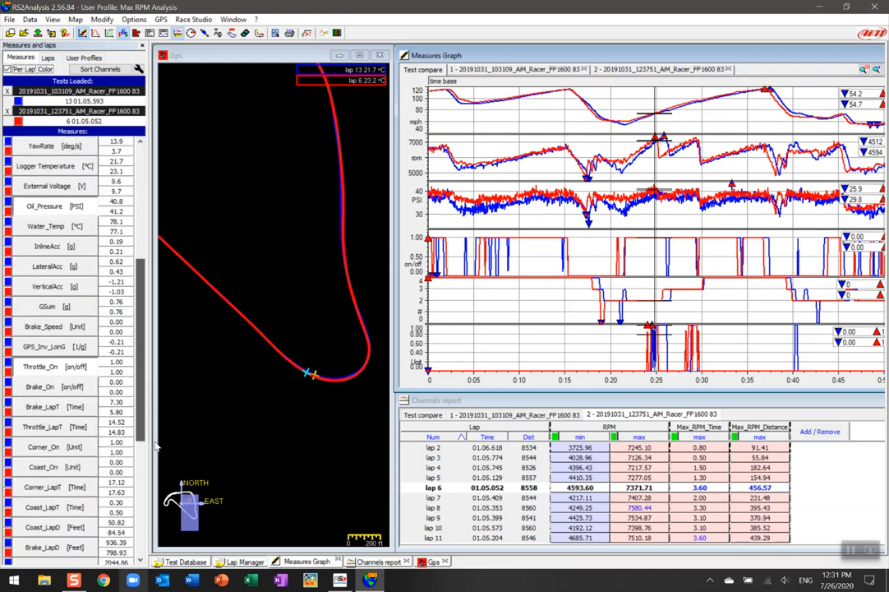
scroll(down, 3)
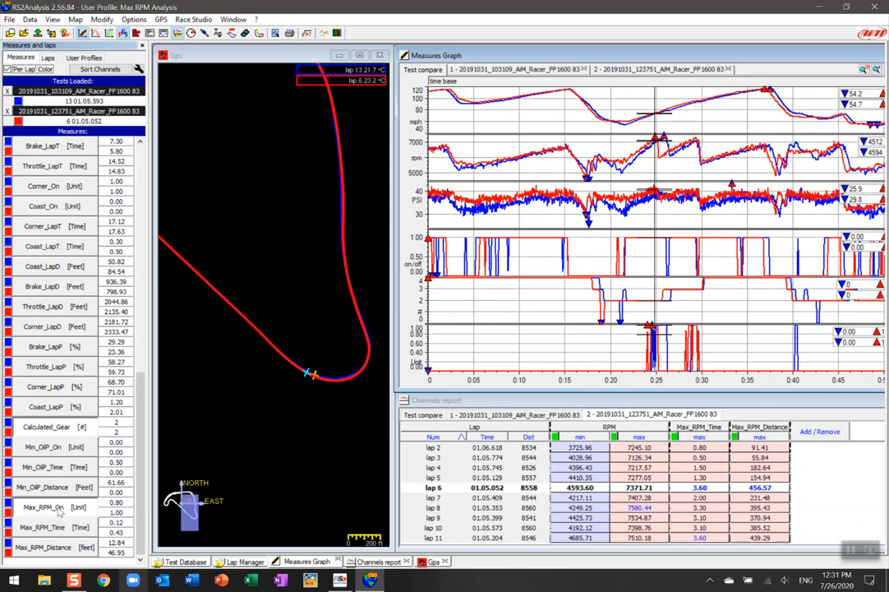
click(306, 33)
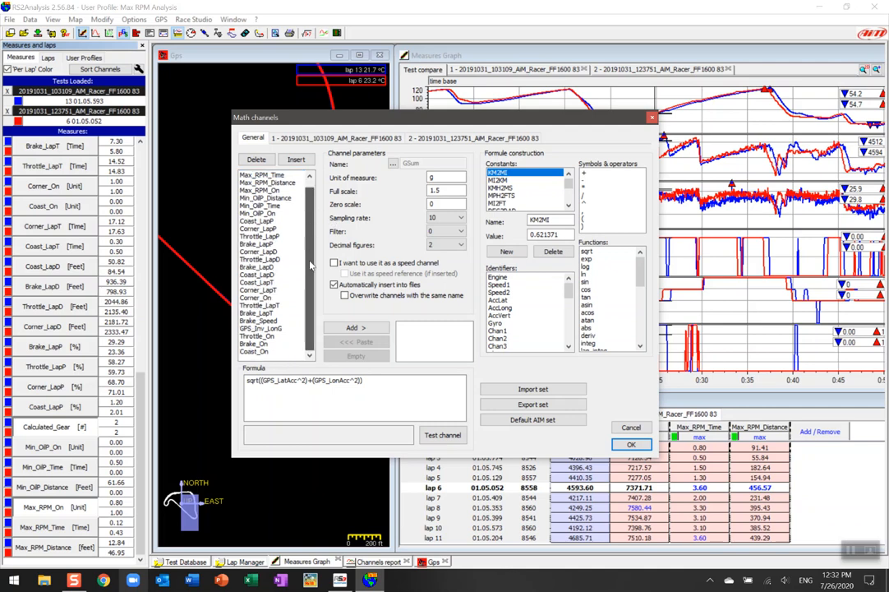
Review the Max_RPM_On, Max_RPM_Distance and Max_RPM_Time formulas, then close Math channels
click(263, 198)
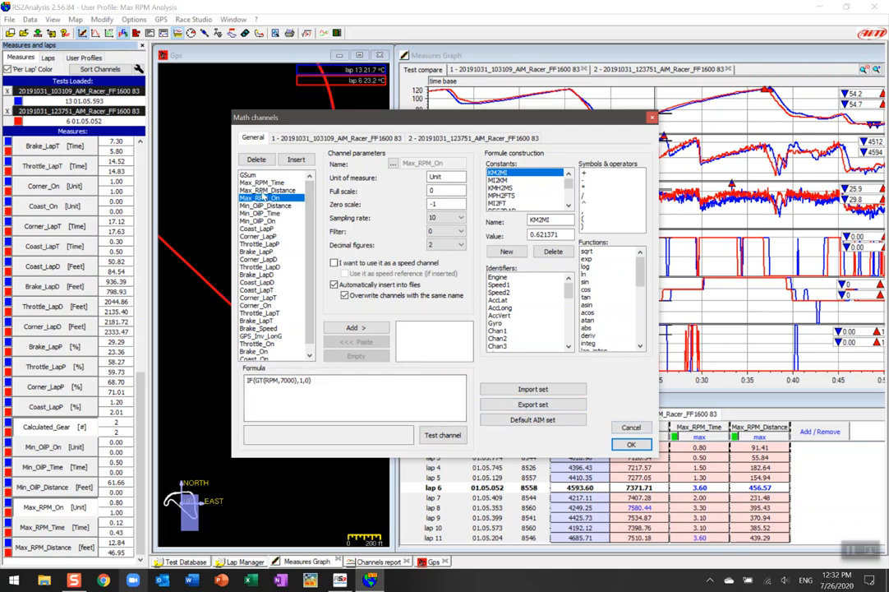
click(268, 190)
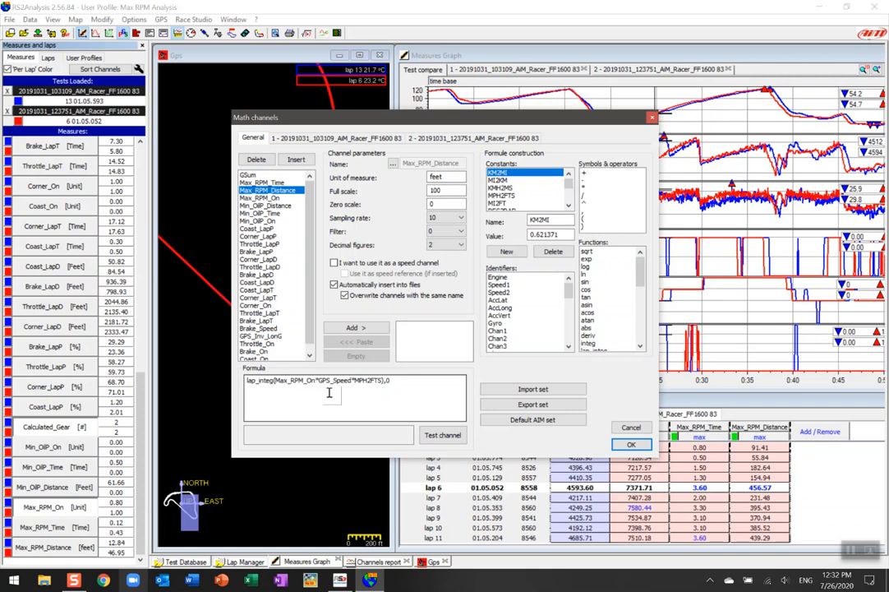
mouse_move(346, 392)
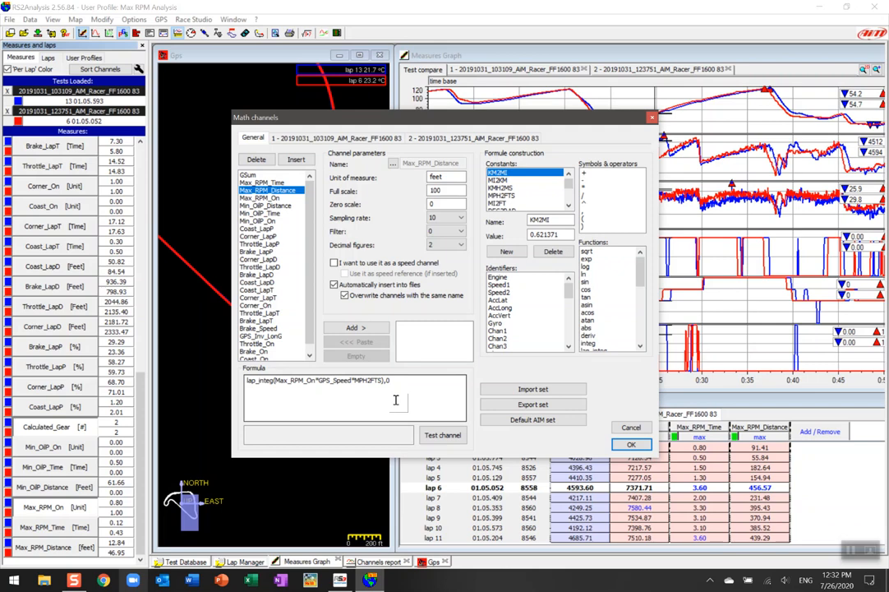
click(263, 181)
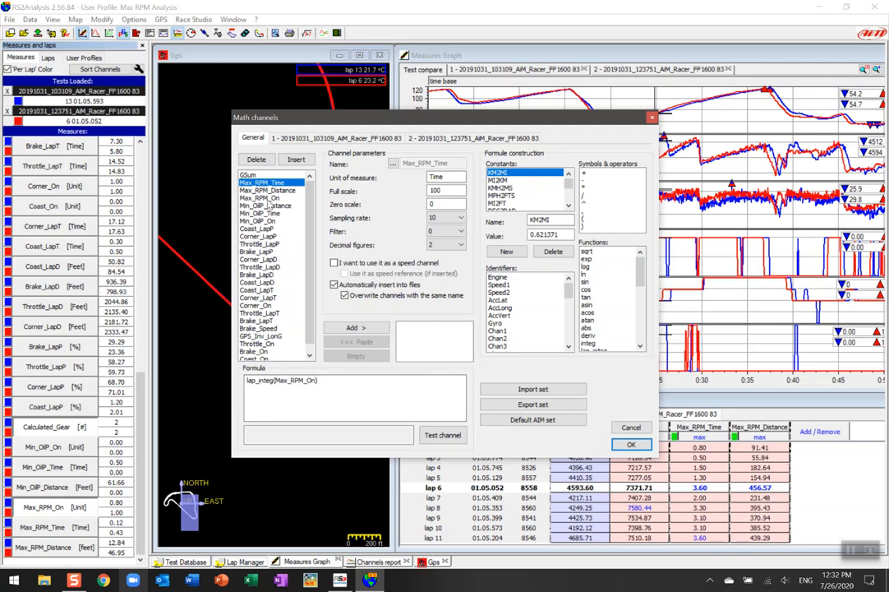
click(261, 199)
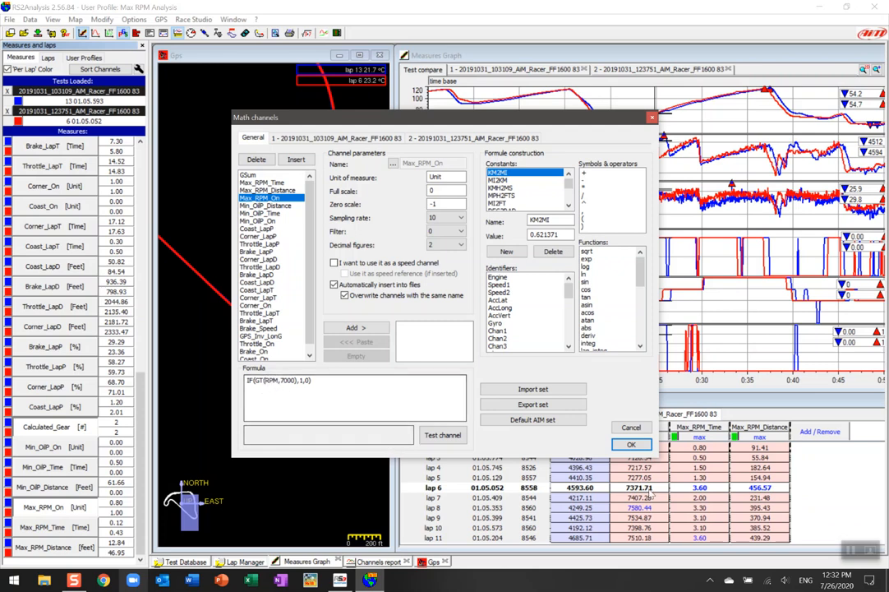
click(631, 444)
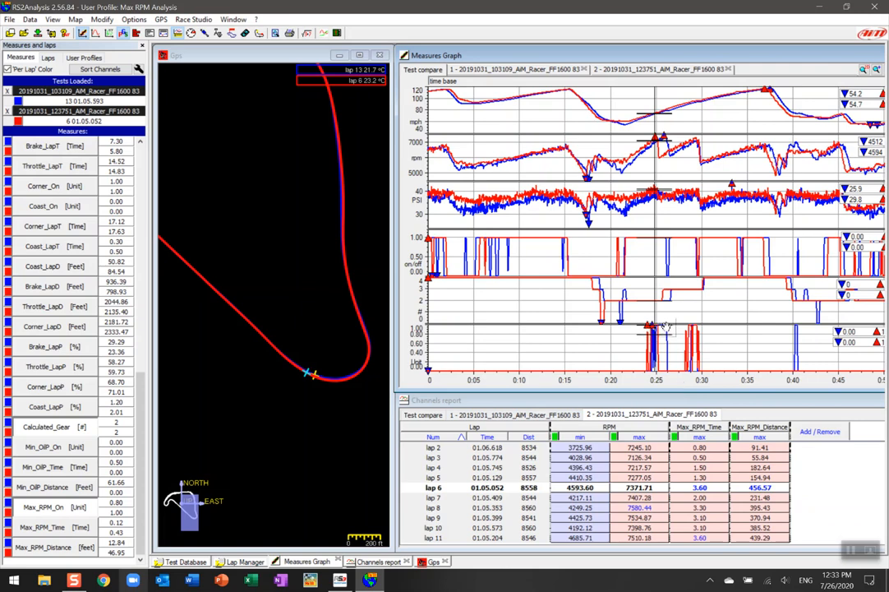
mouse_move(279, 417)
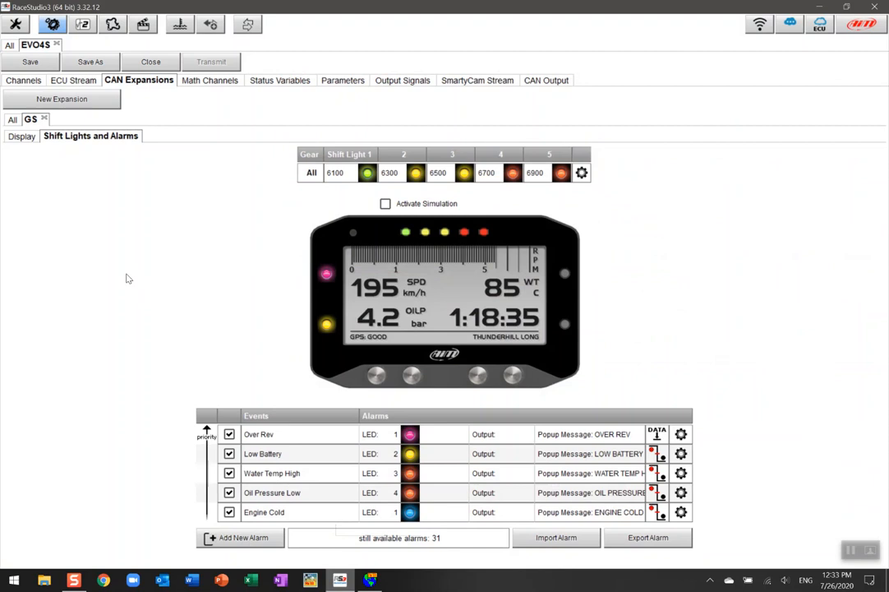
mouse_move(337, 140)
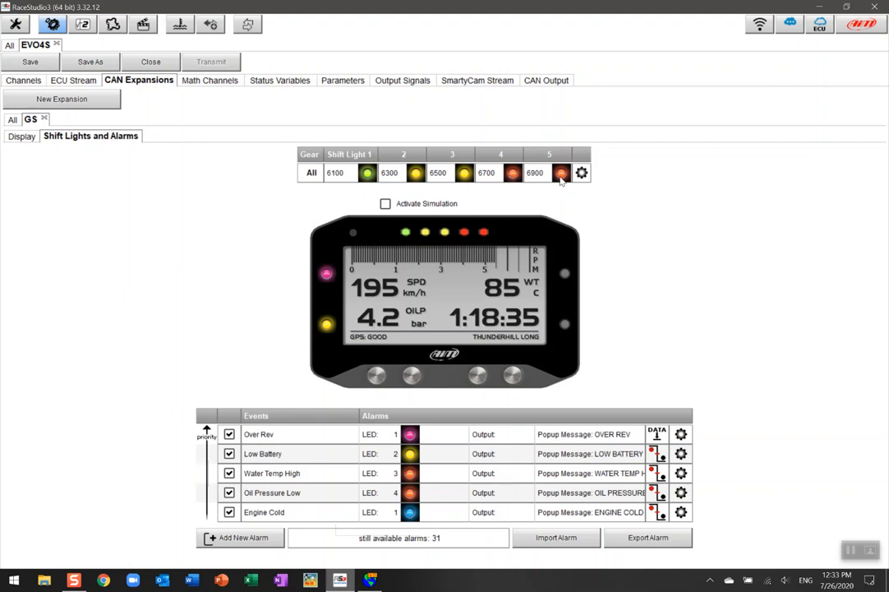
mouse_move(582, 173)
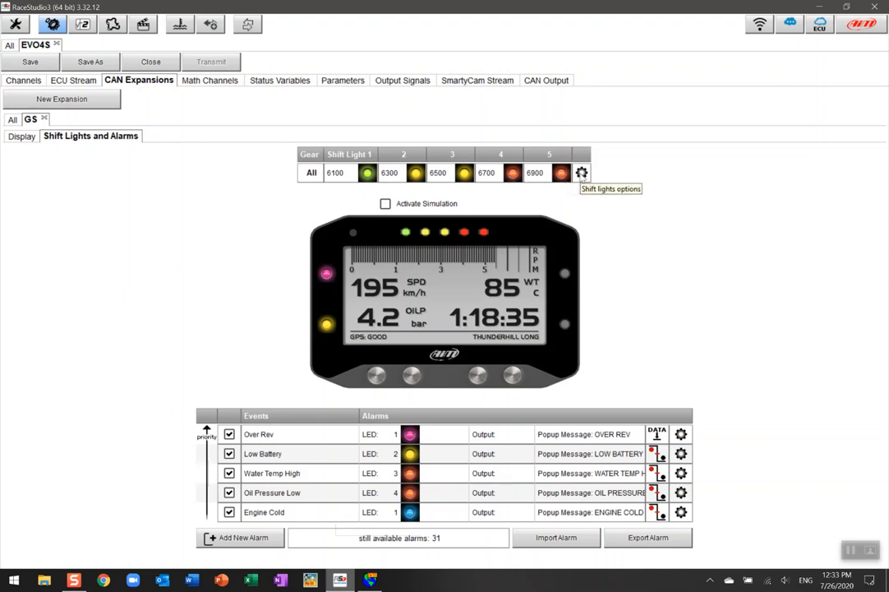
Show the GS dash Shift Lights Options with thresholds 6100–6900 RPM
click(582, 173)
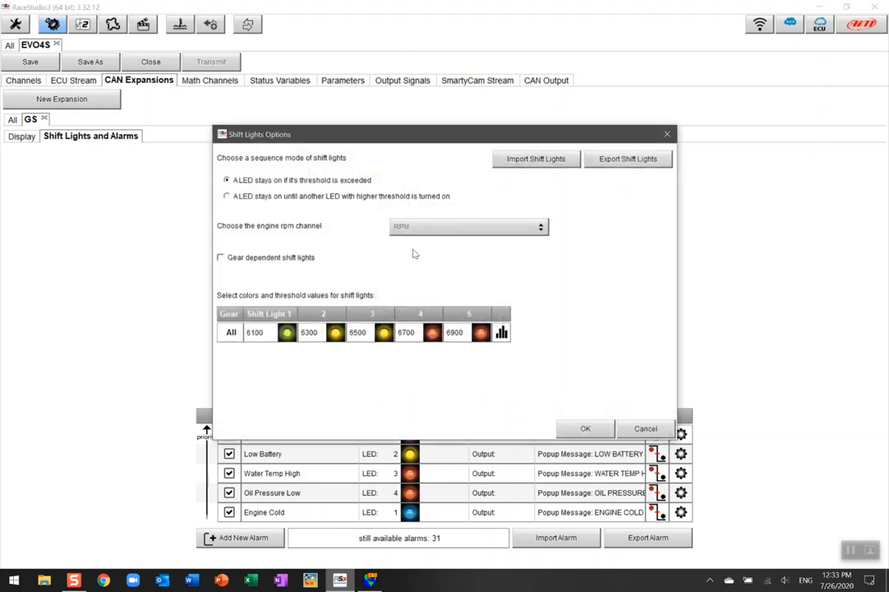
mouse_move(501, 332)
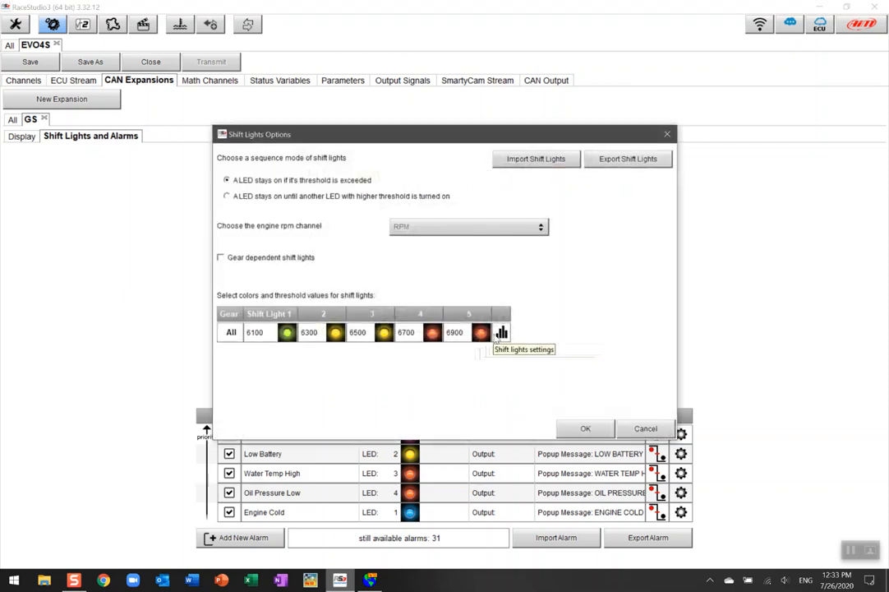
mouse_move(502, 337)
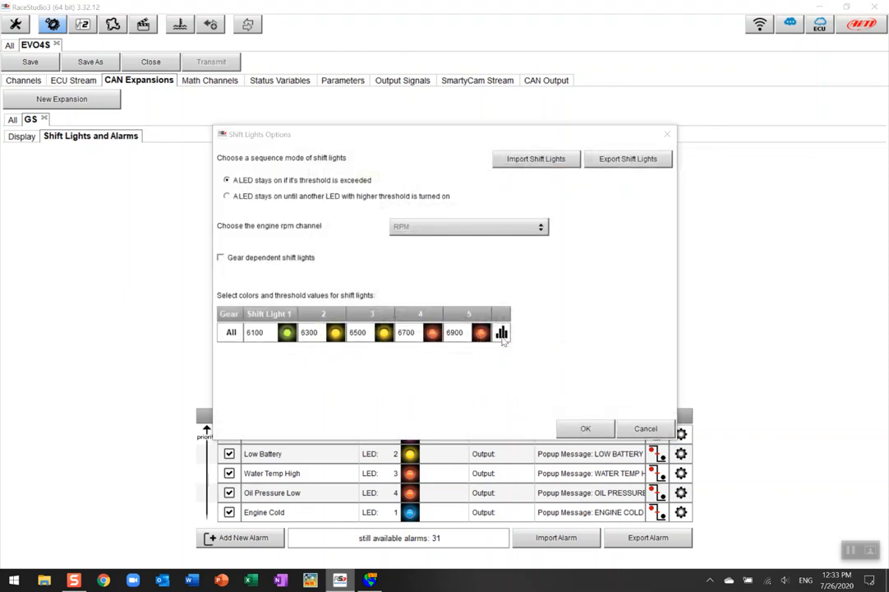
Drag the rpm curve LED points to 6200, 6400, 6500 and 6600 RPM
click(501, 333)
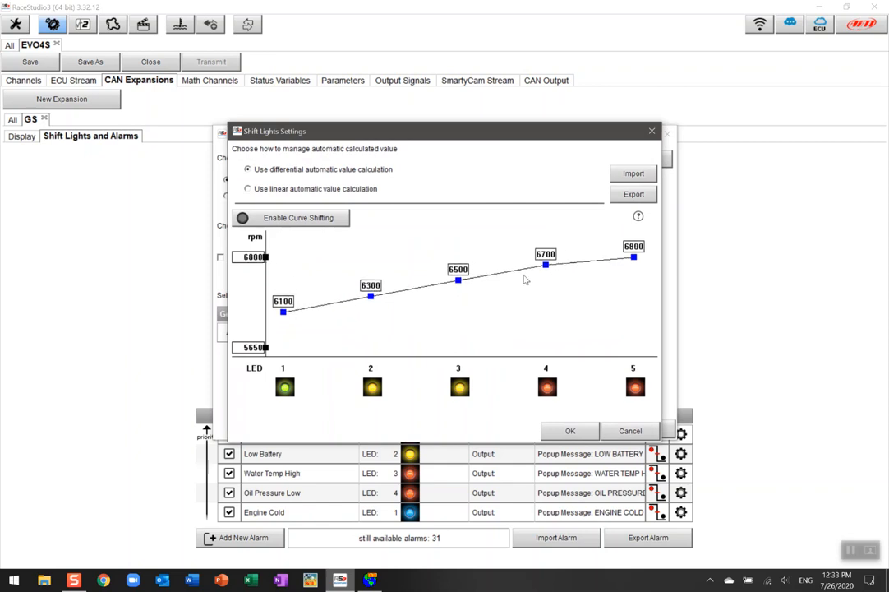
drag(633, 257, 633, 263)
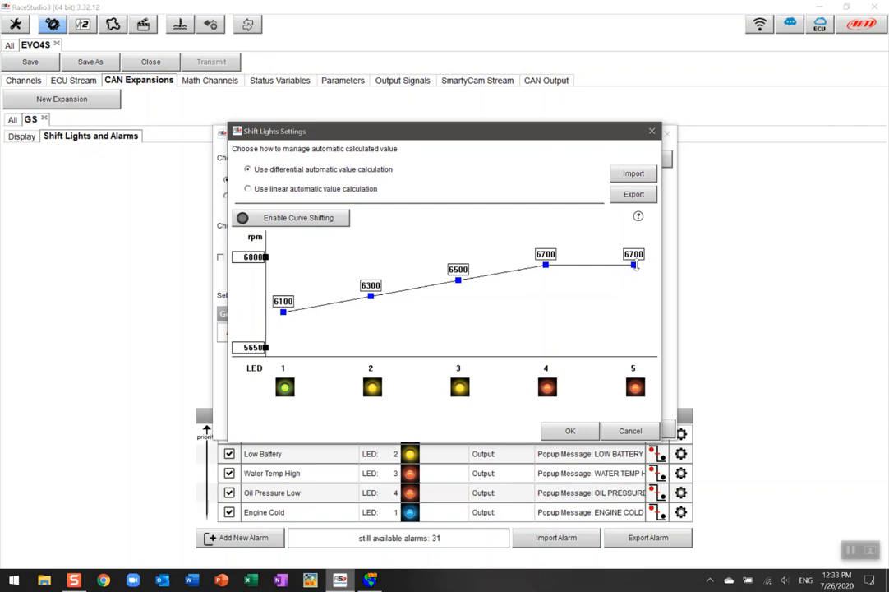
drag(546, 265, 546, 277)
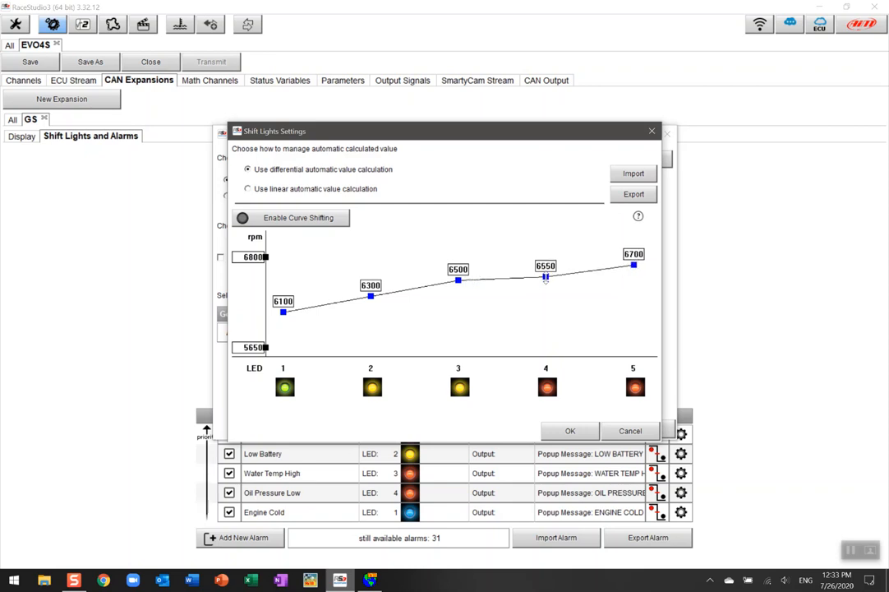
drag(546, 277, 546, 261)
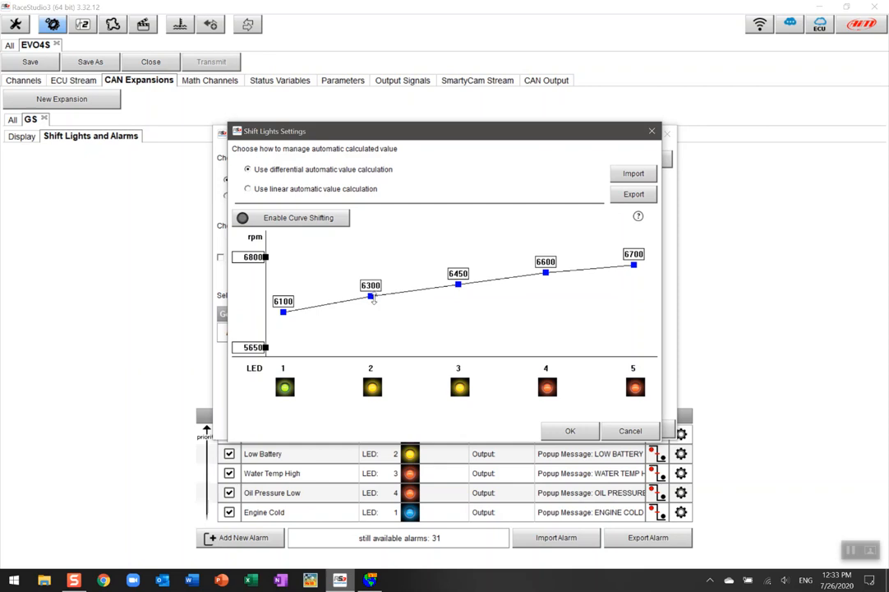
drag(458, 284, 458, 292)
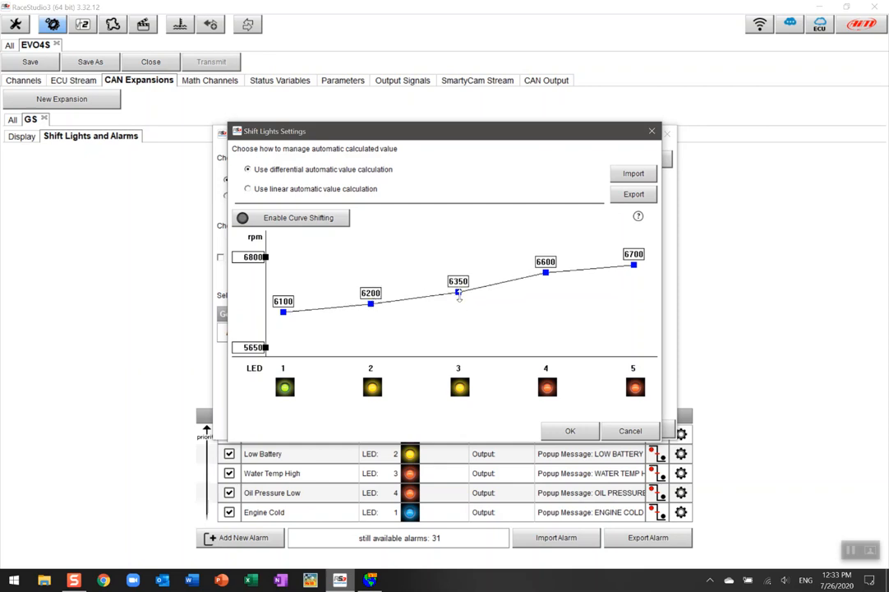
drag(458, 292, 458, 277)
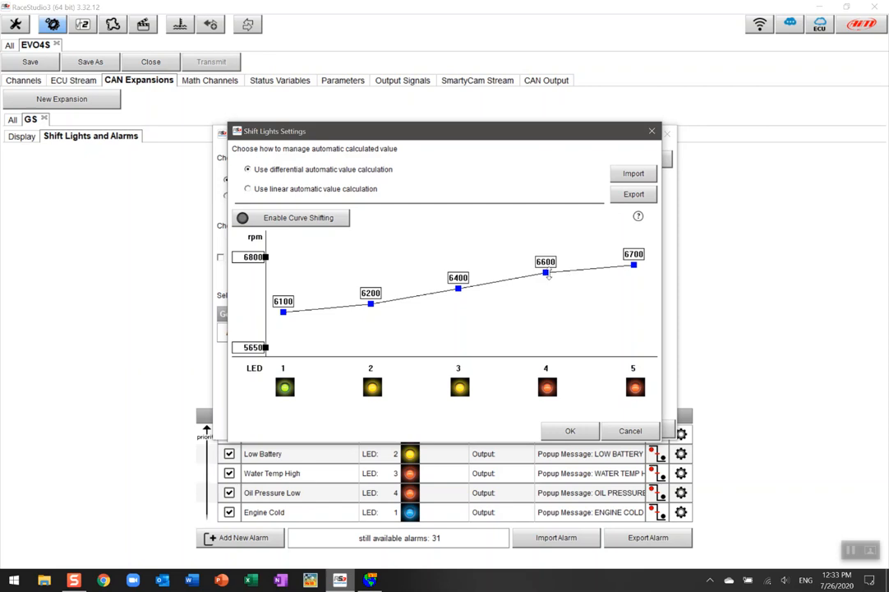
drag(545, 272, 546, 280)
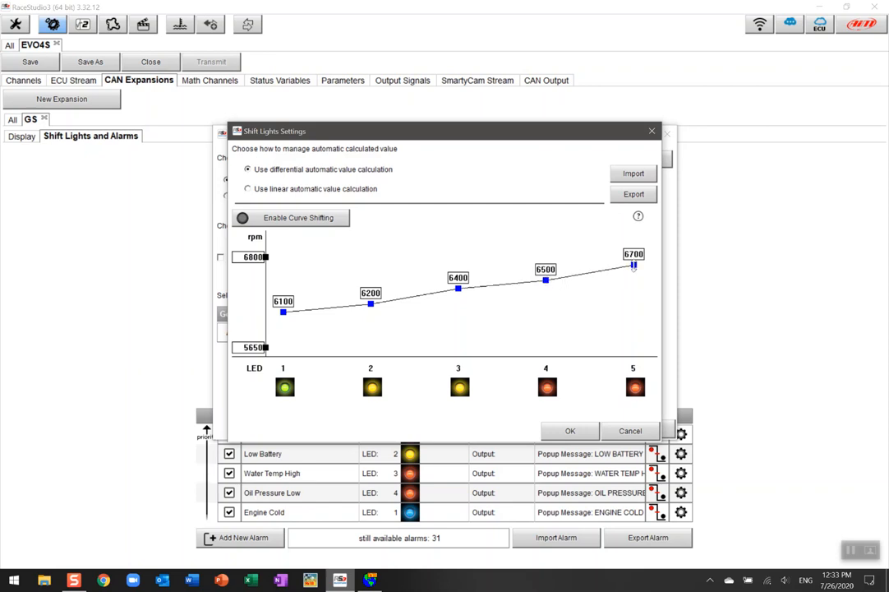
drag(634, 266, 634, 273)
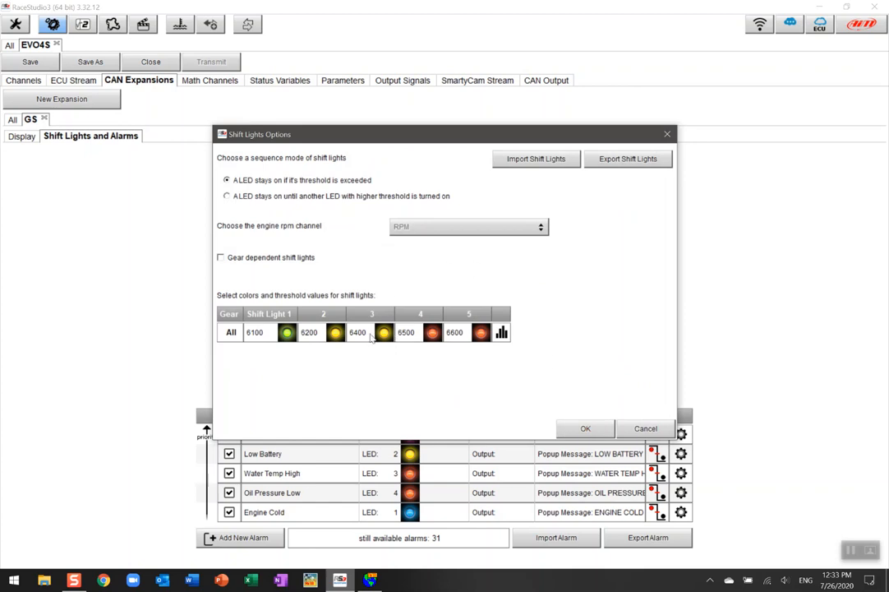
Confirm the 6100–6600 RPM shift-light thresholds with OK
click(585, 429)
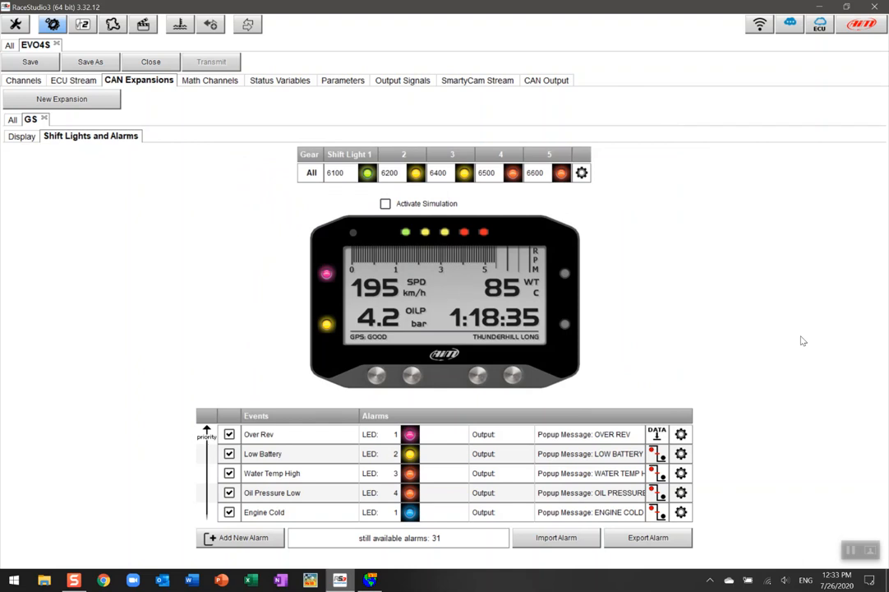
mouse_move(388, 419)
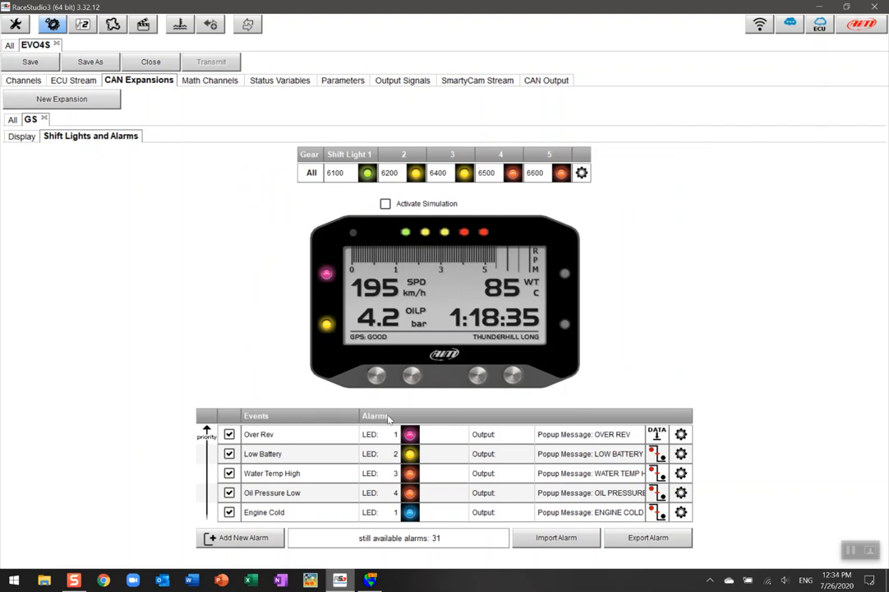
mouse_move(410, 434)
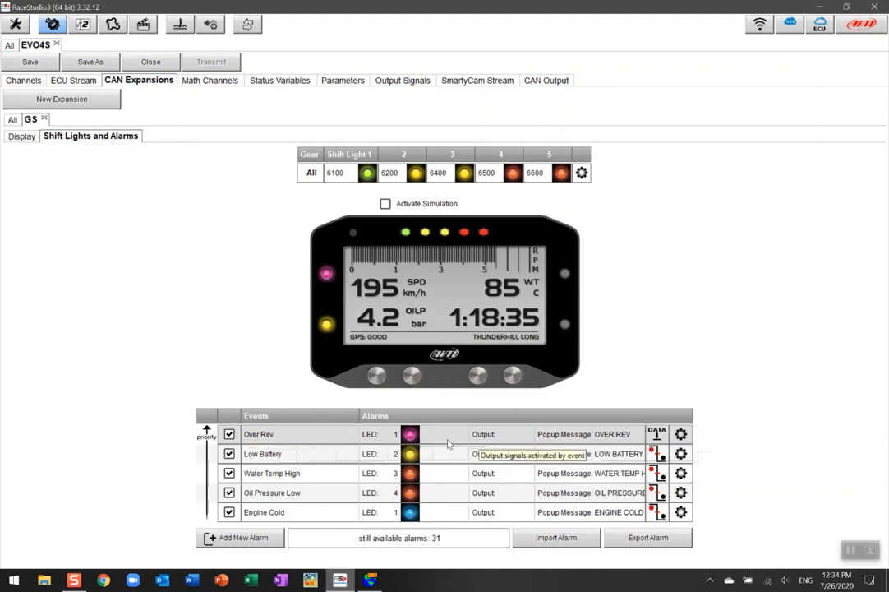
mouse_move(410, 434)
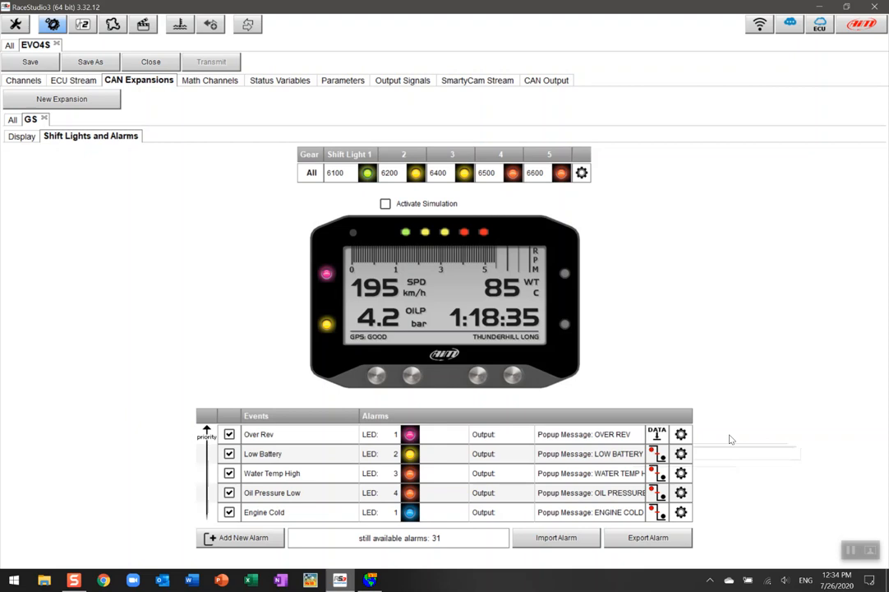
mouse_move(587, 406)
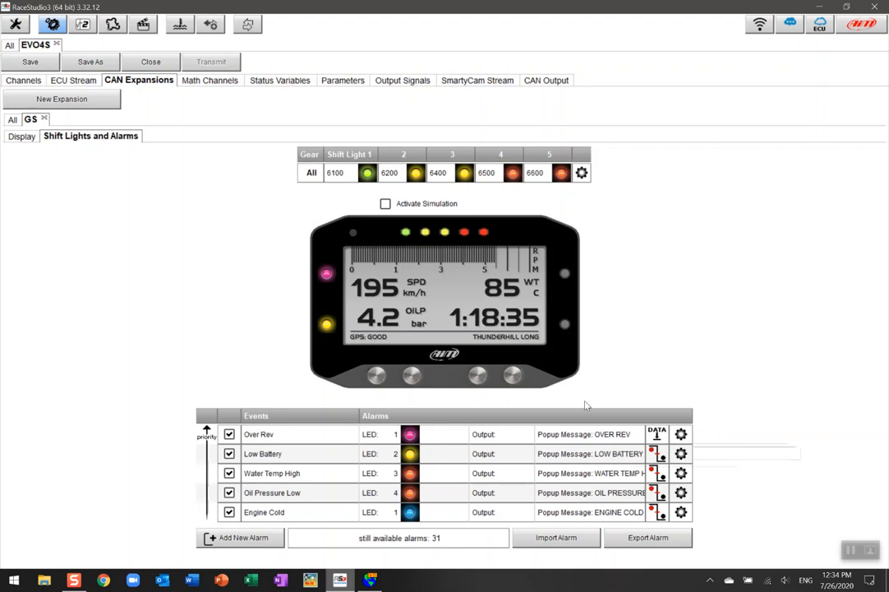
mouse_move(156, 294)
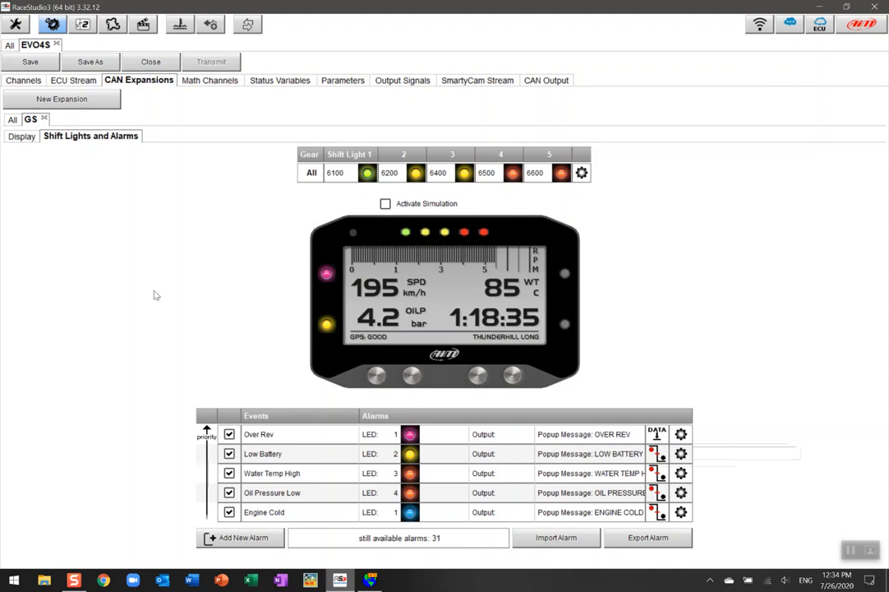